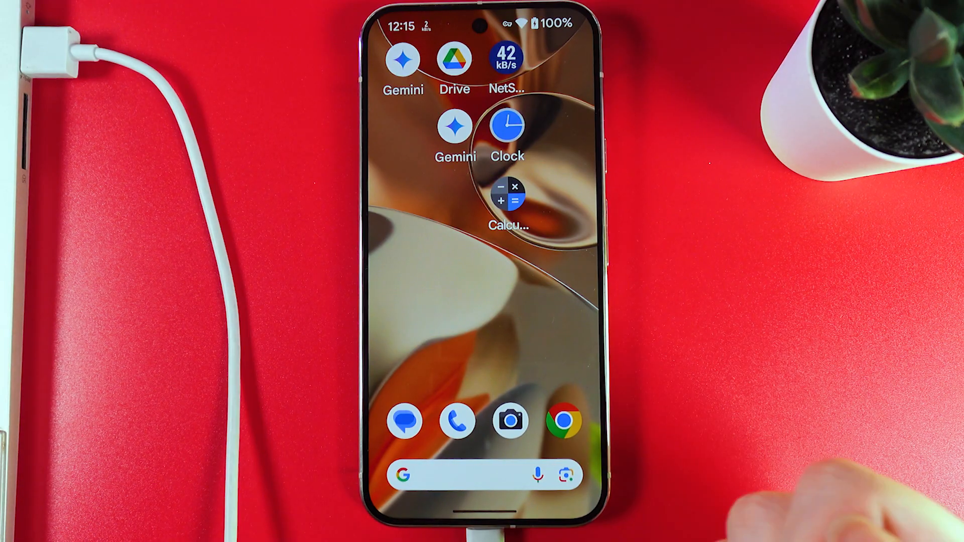
Pull down the Pixel's notification shade to reveal the 'Charging this device via USB' notification
{"action": "scroll", "scroll_direction": "down", "scroll_amount": 3}
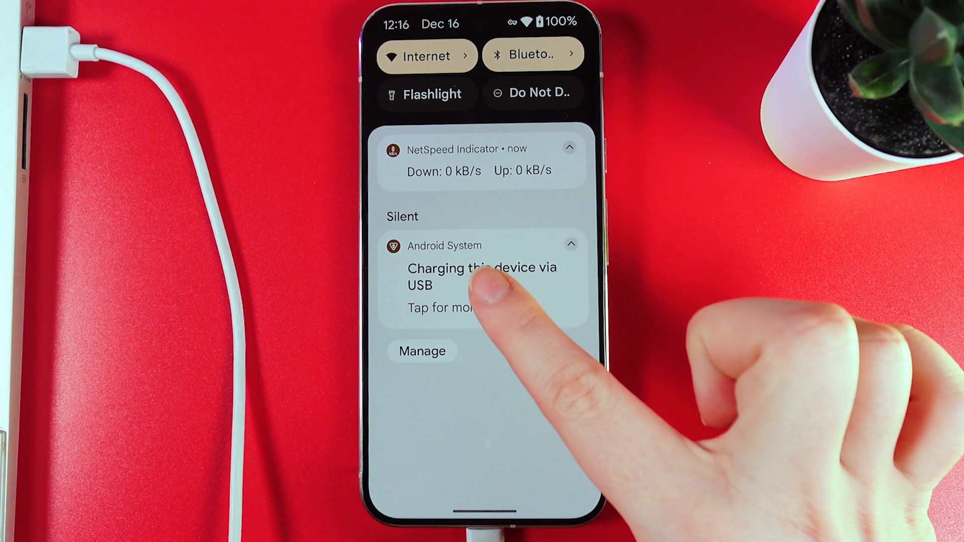
Switch the Pixel's USB preference to File transfer / Android Auto and verify identity
{"action": "left_click", "coordinate": [481, 287]}
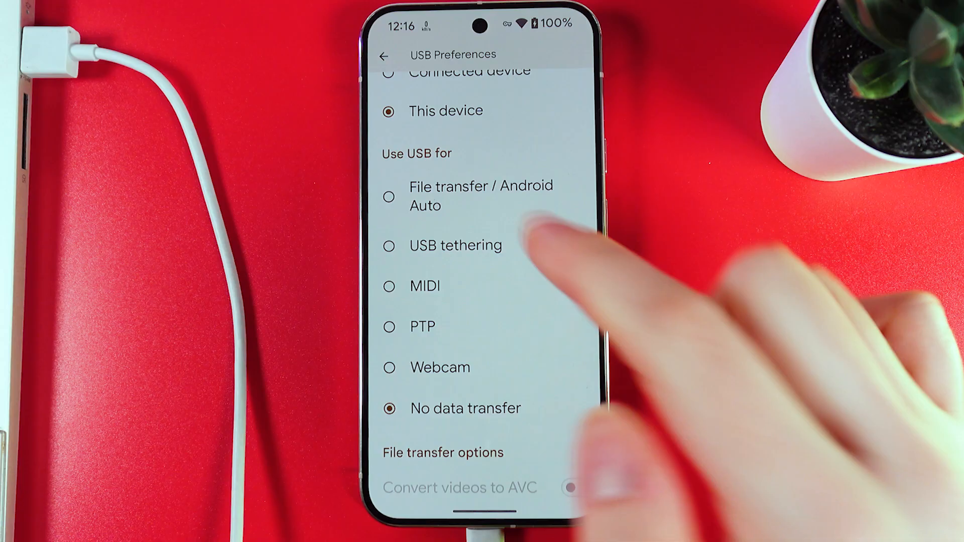
{"action": "left_click", "coordinate": [480, 195]}
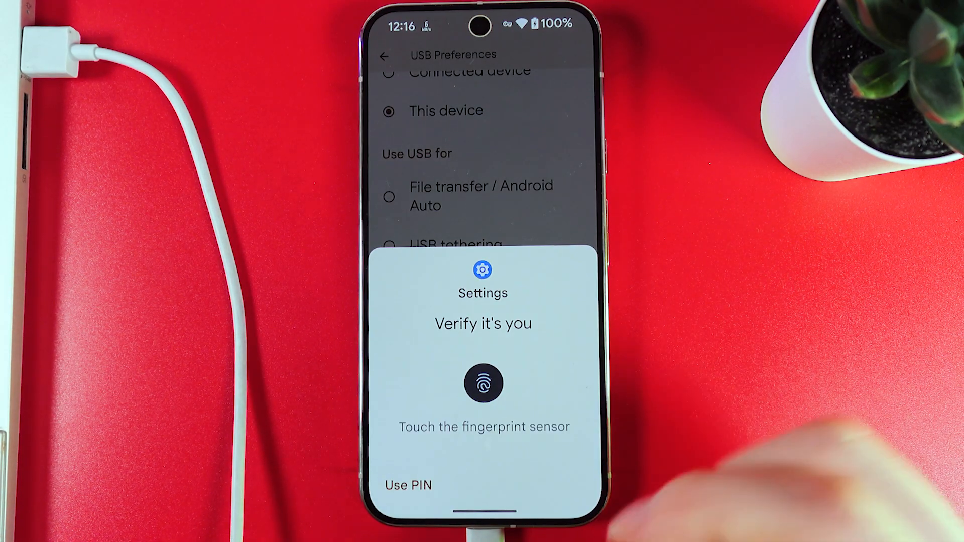
{"action": "left_click", "coordinate": [483, 384]}
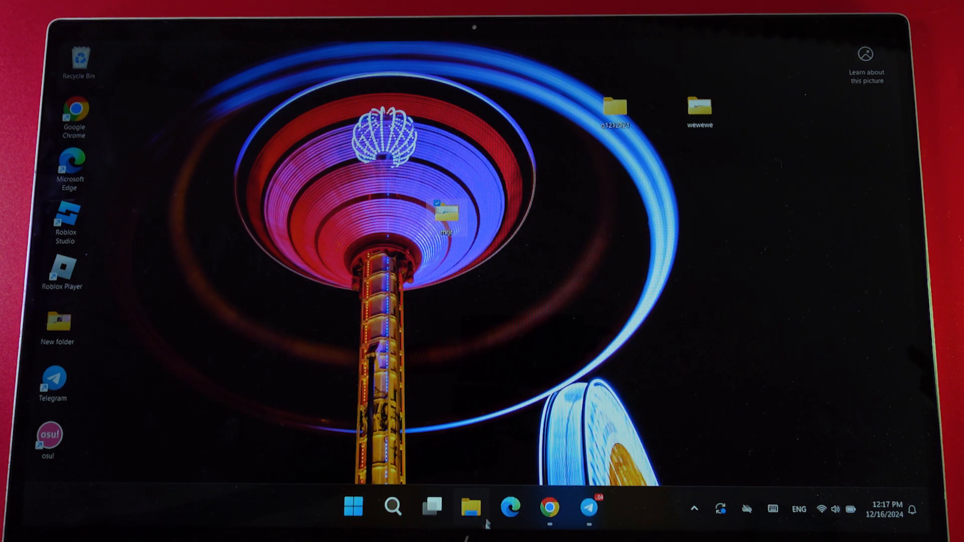
Launch File Explorer from the Windows taskbar
{"action": "left_click", "coordinate": [470, 507]}
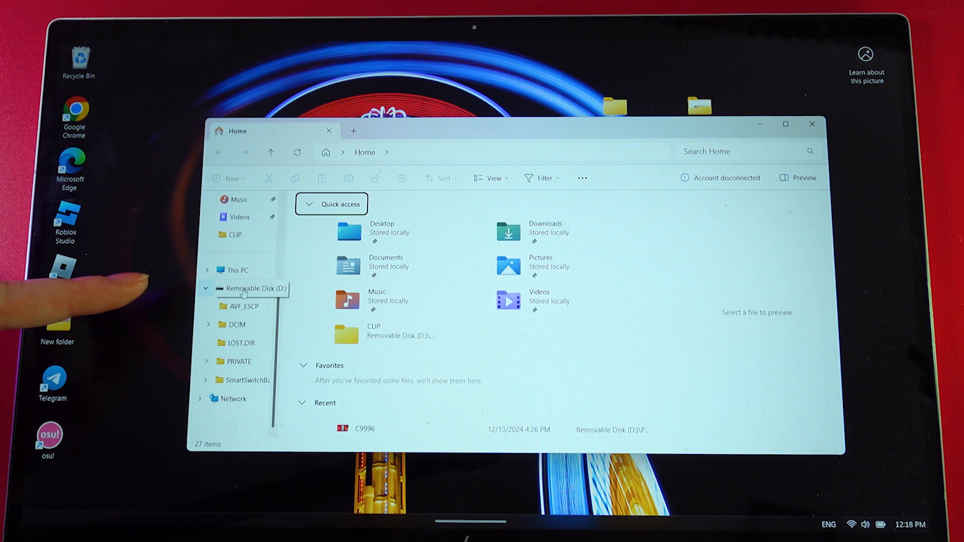
Browse This PC to the Pixel 9 Pro XL's Internal shared storage
{"action": "left_click", "coordinate": [238, 271]}
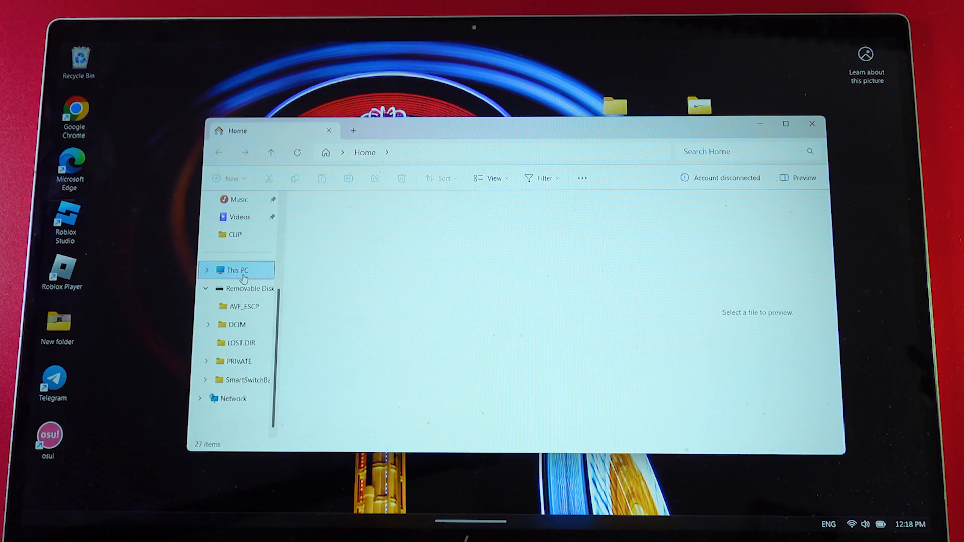
{"action": "left_click", "coordinate": [239, 270]}
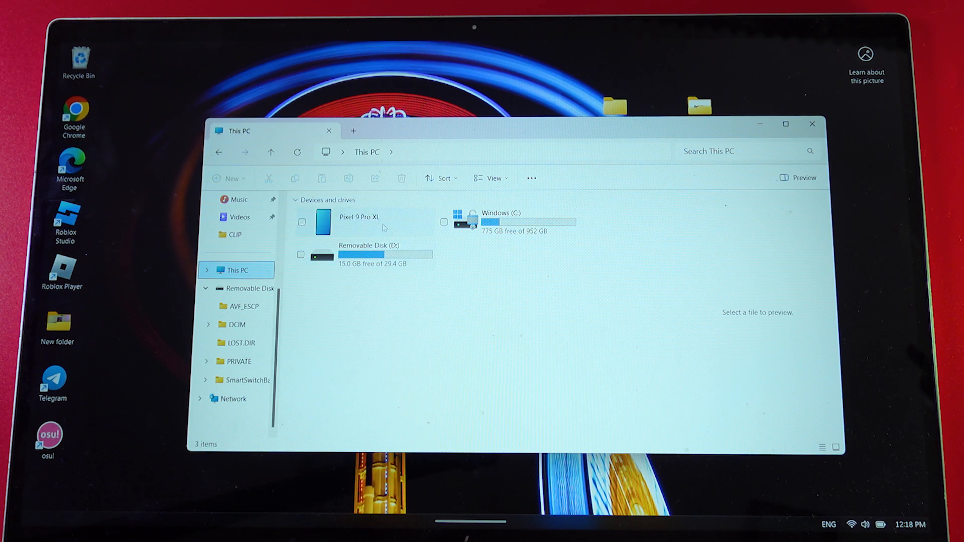
{"action": "left_click", "coordinate": [359, 221]}
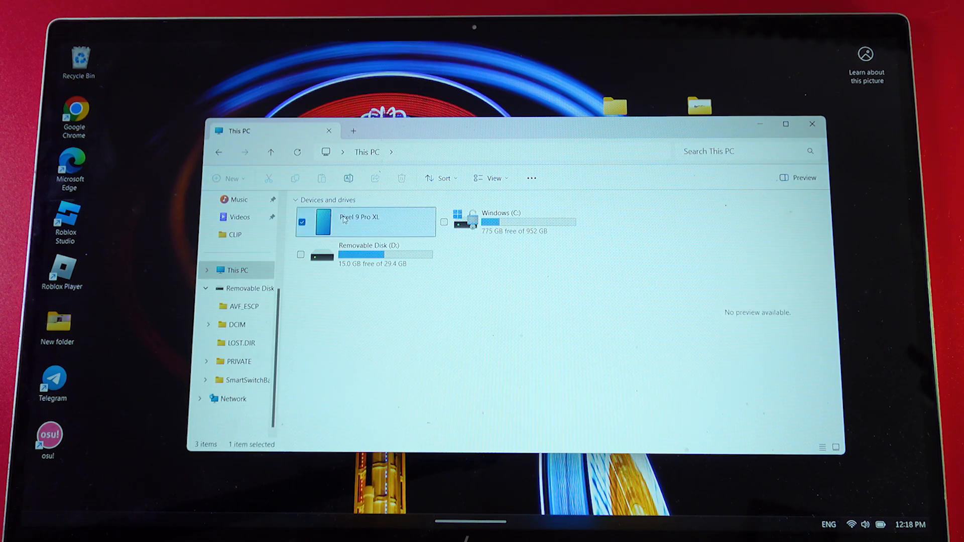
{"action": "double_click", "coordinate": [365, 221]}
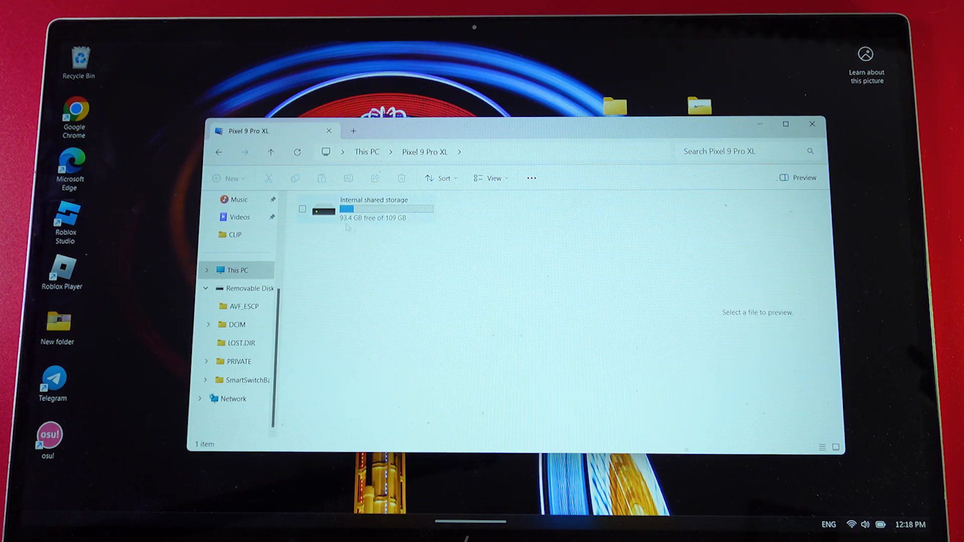
{"action": "double_click", "coordinate": [373, 208]}
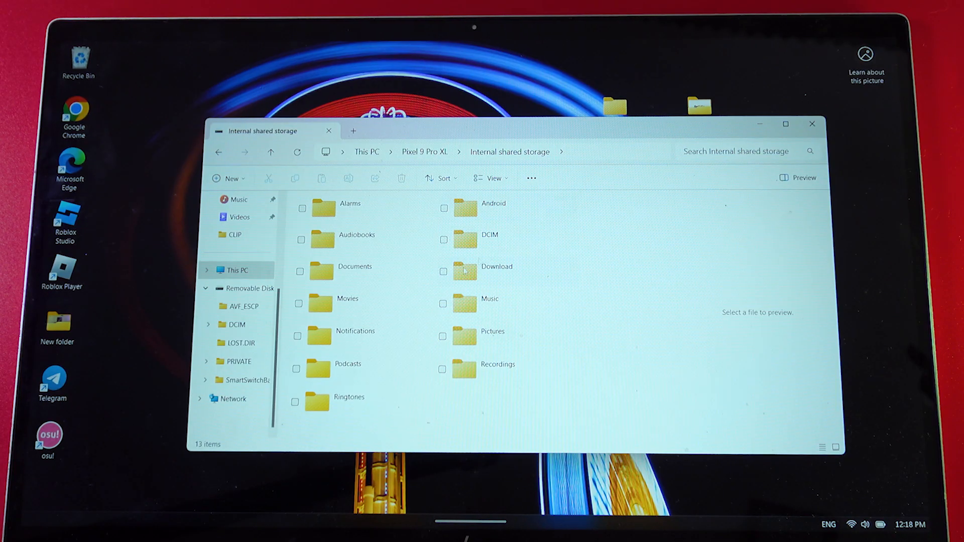
{"action": "mouse_move", "coordinate": [667, 86]}
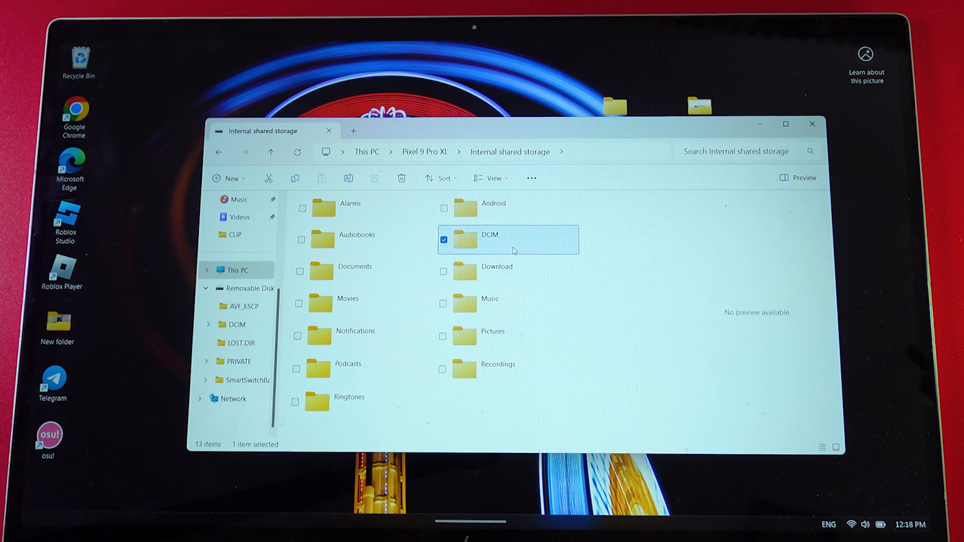
Copy PXL_20241212_135444296.MP from the phone's DCIM/Camera folder into the q1212121 folder
{"action": "double_click", "coordinate": [488, 239]}
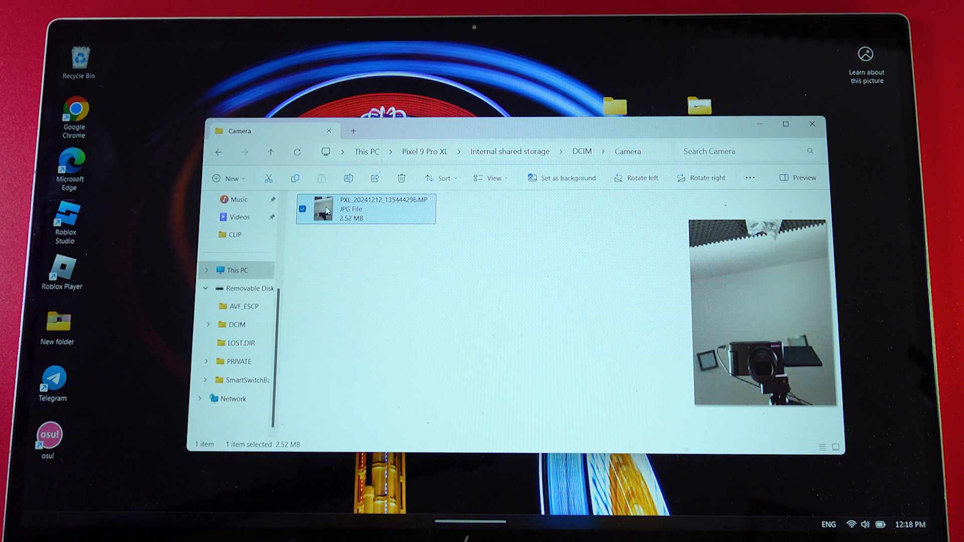
{"action": "right_click", "coordinate": [328, 209]}
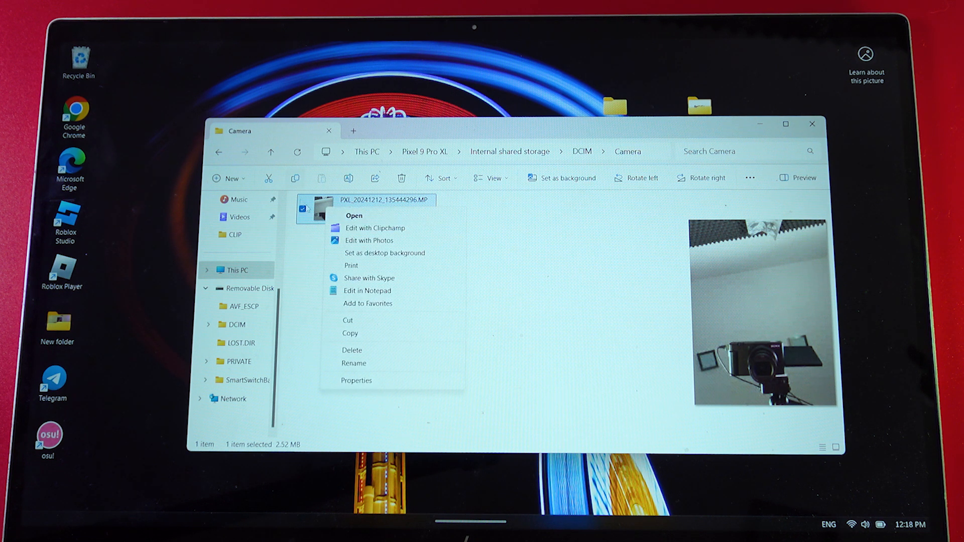
{"action": "left_click", "coordinate": [349, 333]}
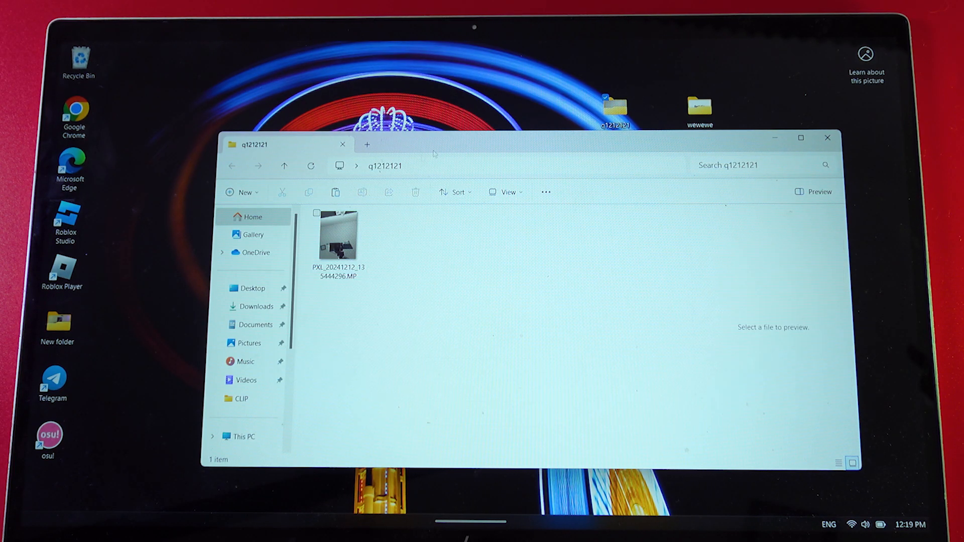
Close the q1212121 and phone Camera folder windows
{"action": "left_click", "coordinate": [337, 238]}
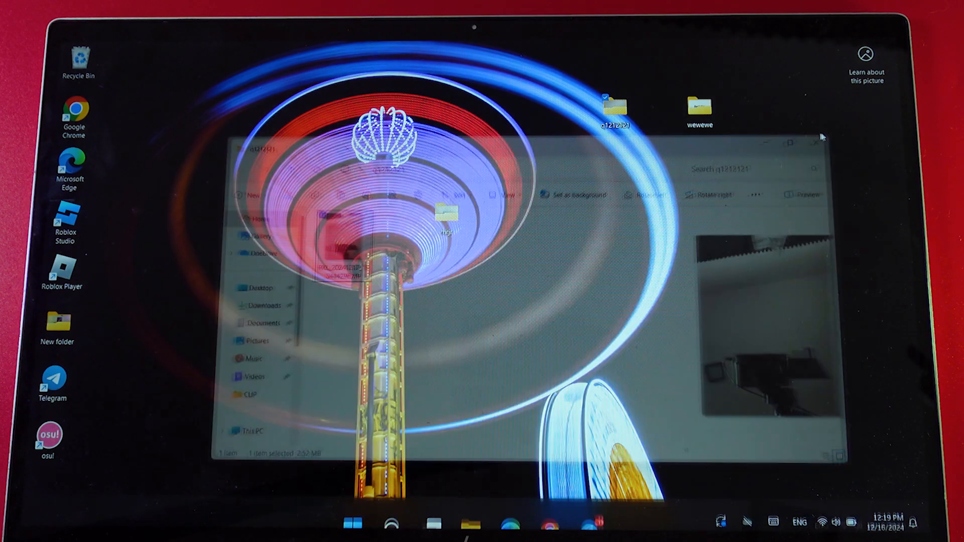
{"action": "left_click", "coordinate": [815, 144]}
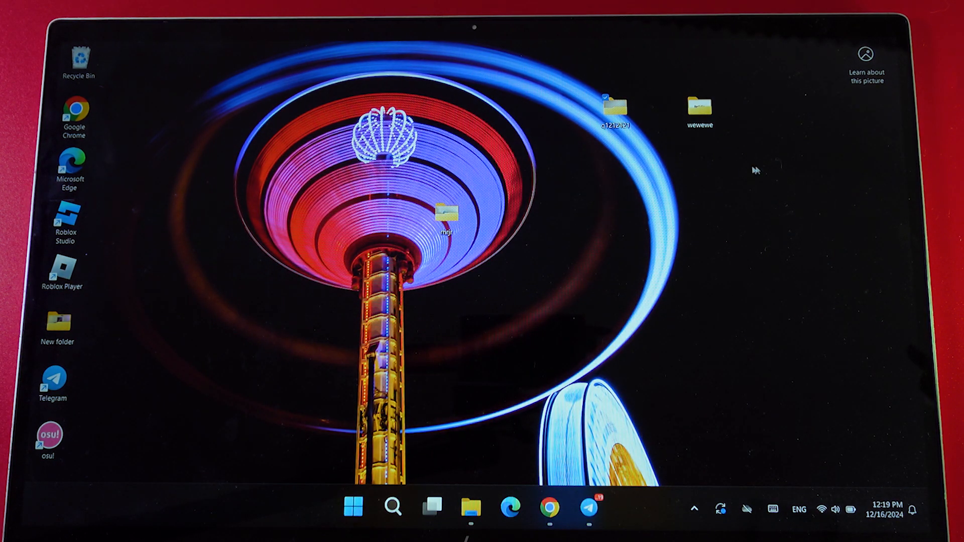